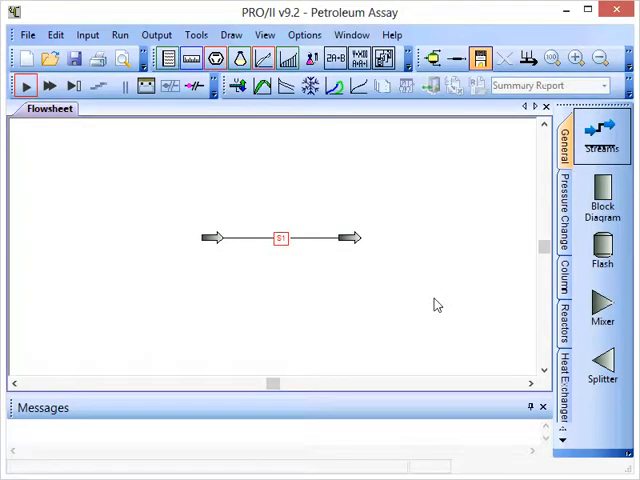
pyautogui.moveTo(136, 204)
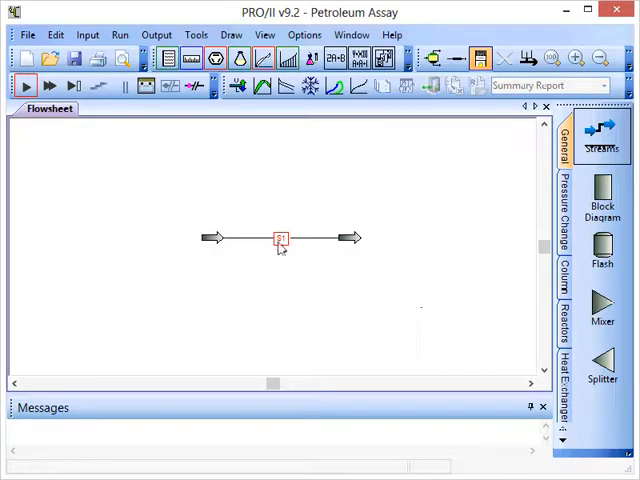
# Define stream S1 as a petroleum assay and enter a fluid flowrate of 100 kg/hr
pyautogui.doubleClick(280, 238)
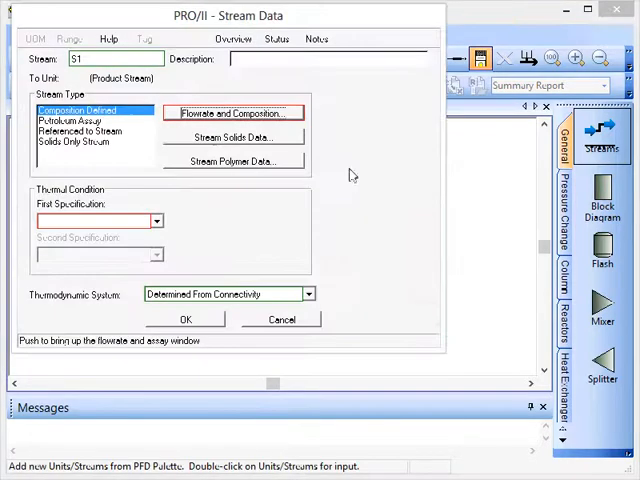
pyautogui.click(72, 120)
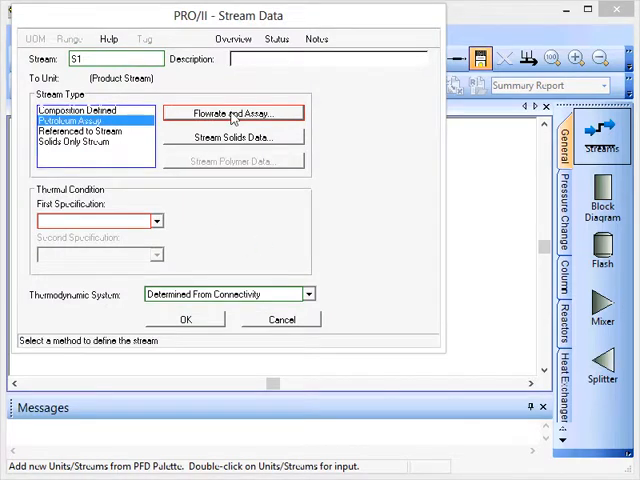
pyautogui.click(234, 112)
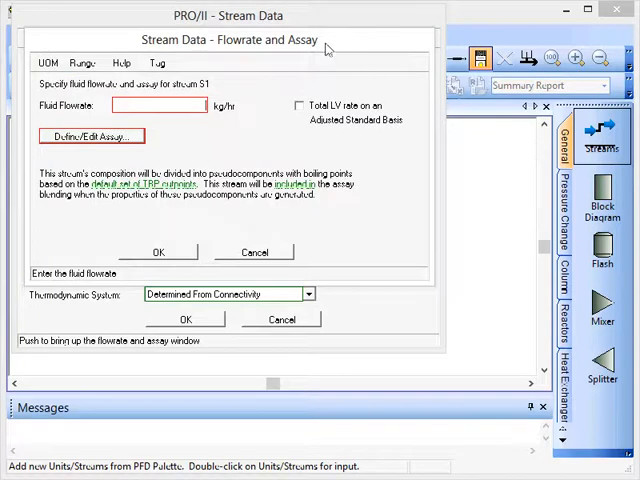
pyautogui.write('100')
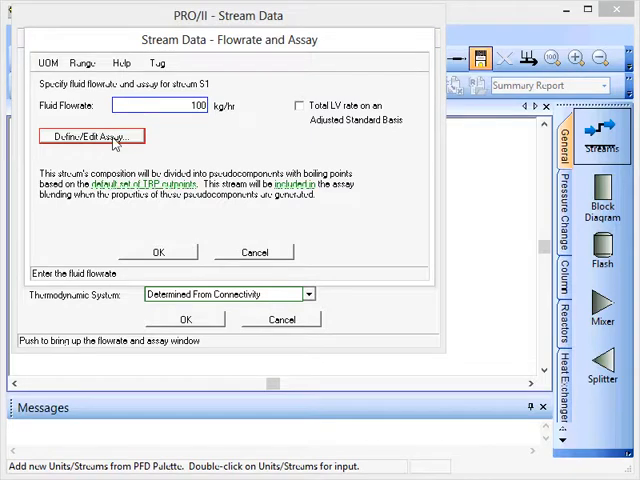
# Review the TBP table and specific gravity in Excel, then move to the Lightends data sheet
pyautogui.click(92, 136)
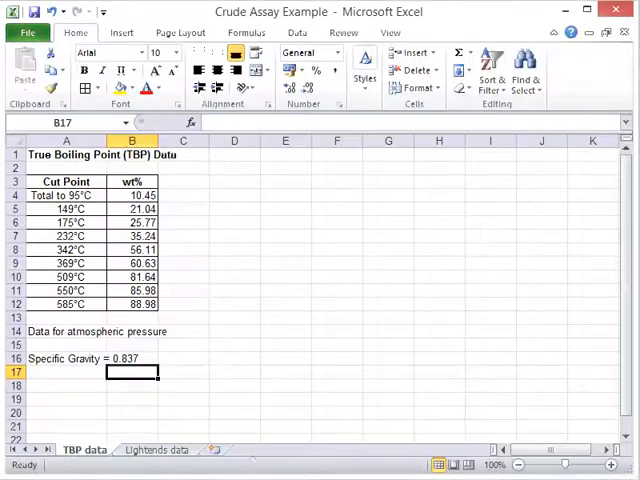
pyautogui.moveTo(250, 334)
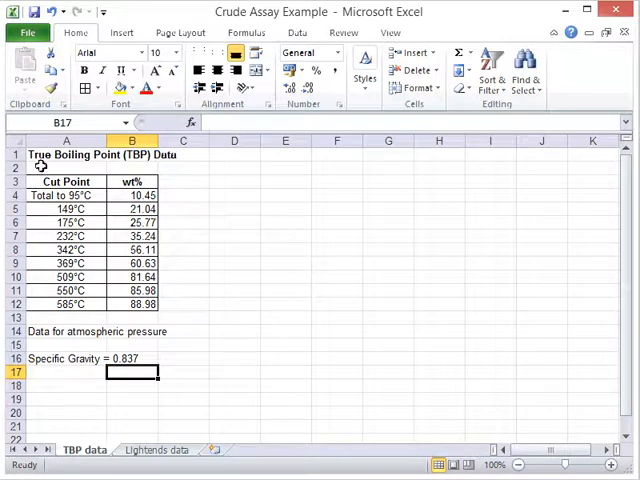
pyautogui.click(66, 168)
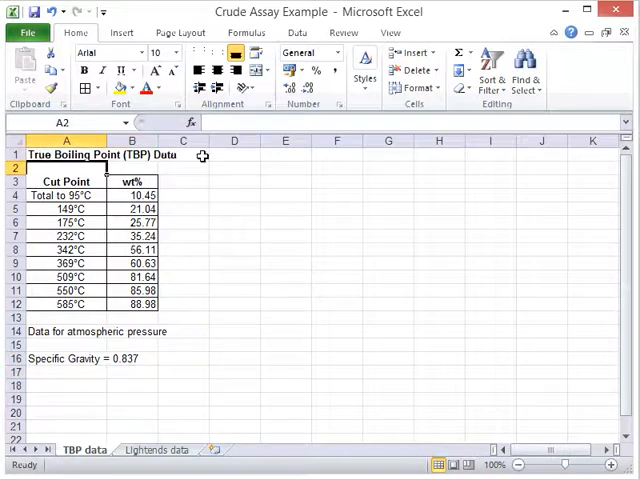
pyautogui.click(234, 180)
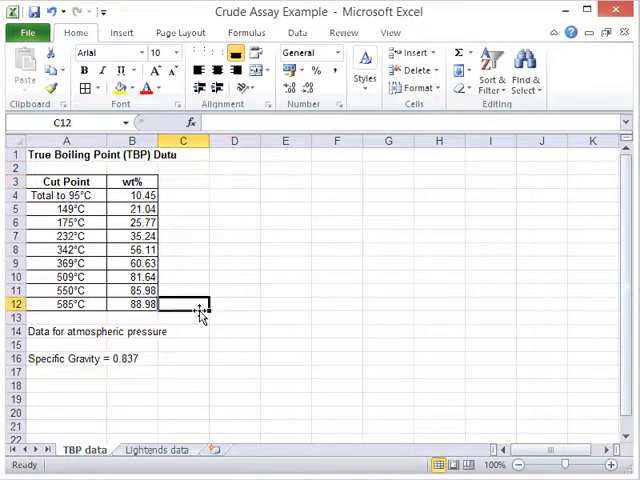
pyautogui.click(68, 358)
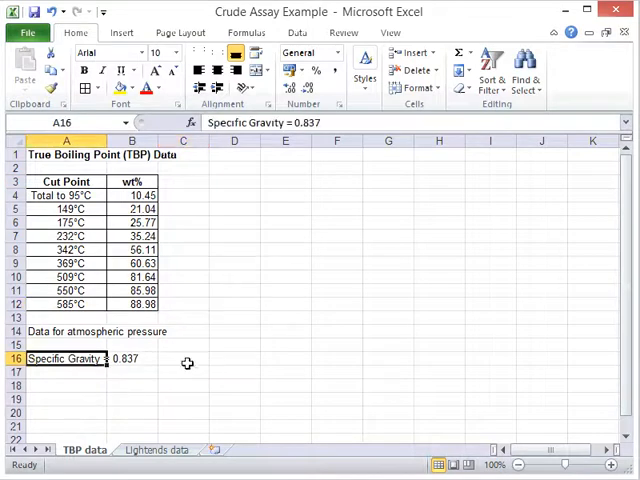
pyautogui.click(156, 448)
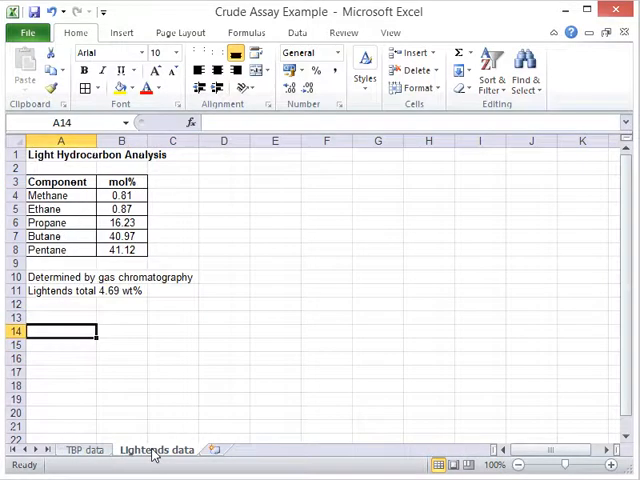
pyautogui.click(84, 448)
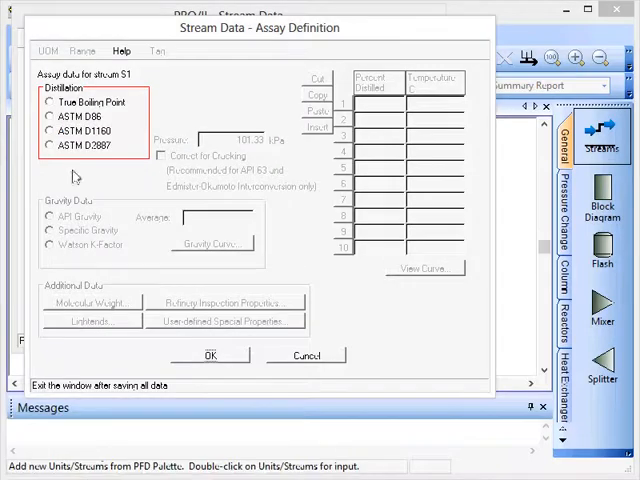
# Choose weight-basis True Boiling Point data and enter the first points (10% at 95, 21.04% at 141)
pyautogui.click(48, 100)
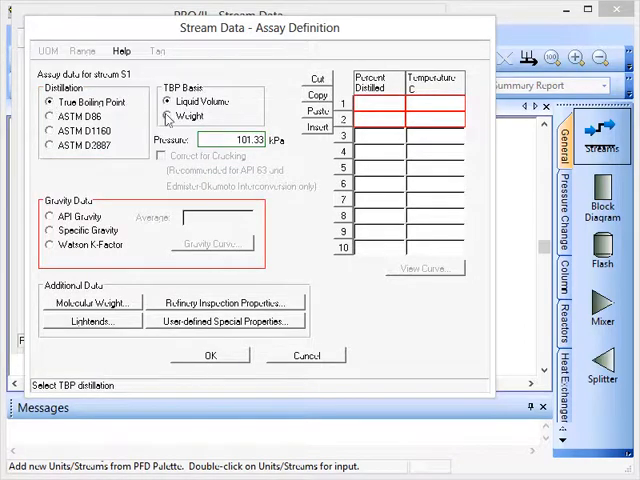
pyautogui.click(168, 116)
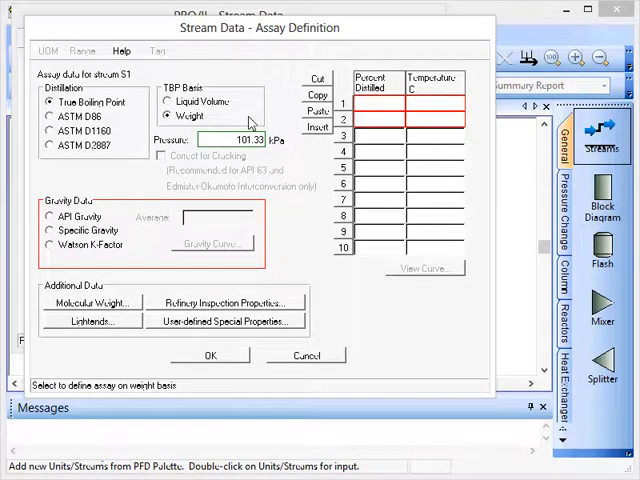
pyautogui.moveTo(260, 120)
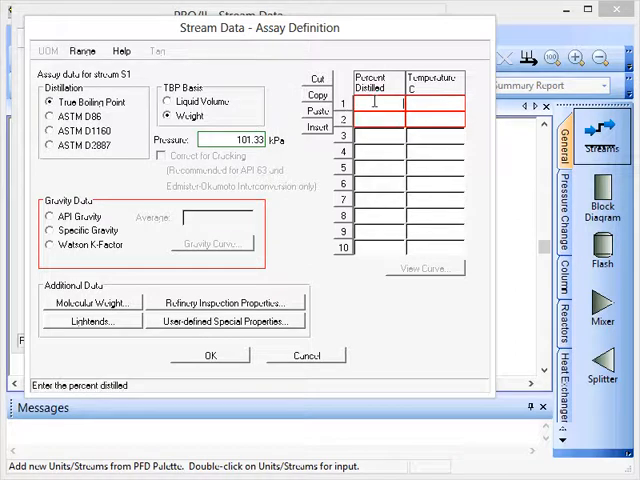
pyautogui.write('10.45')
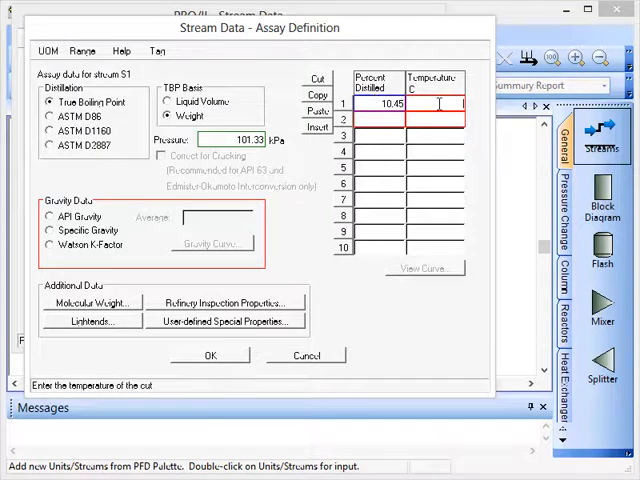
pyautogui.write('95.00')
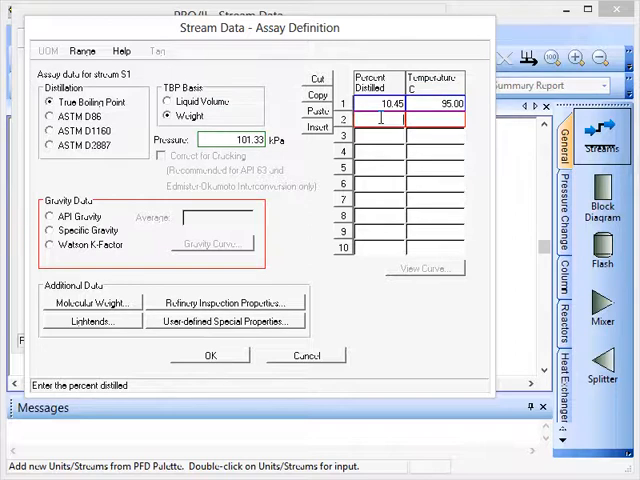
pyautogui.write('21.04')
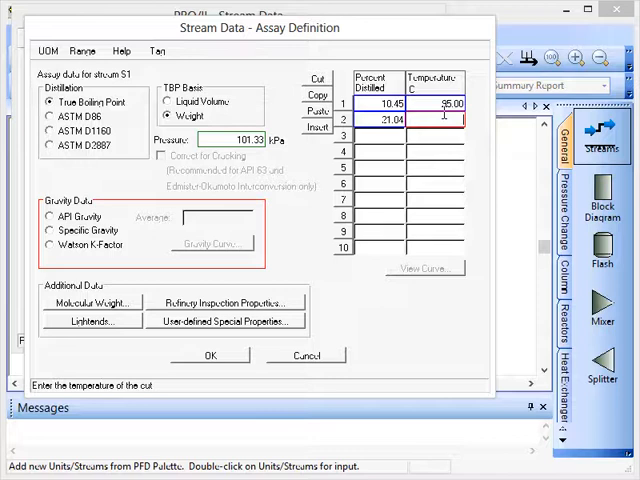
pyautogui.write('141.00')
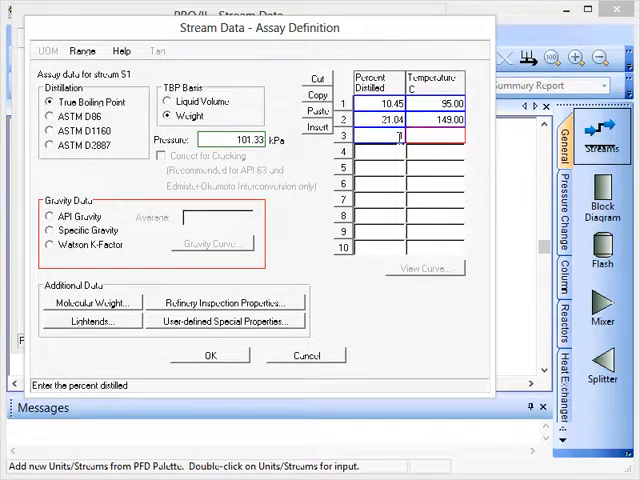
# Enter the remaining TBP points, including 29% at 175 and 35% at 585
pyautogui.write('29')
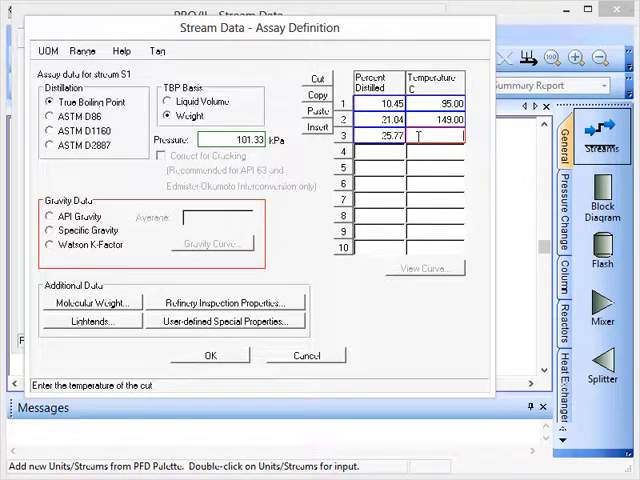
pyautogui.write('175.00')
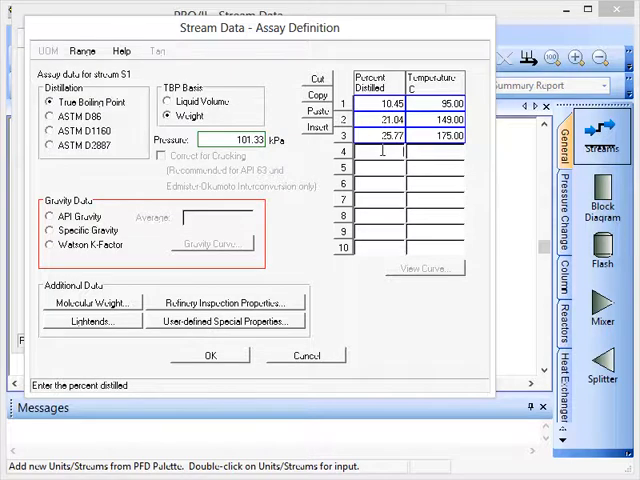
pyautogui.write('35.24')
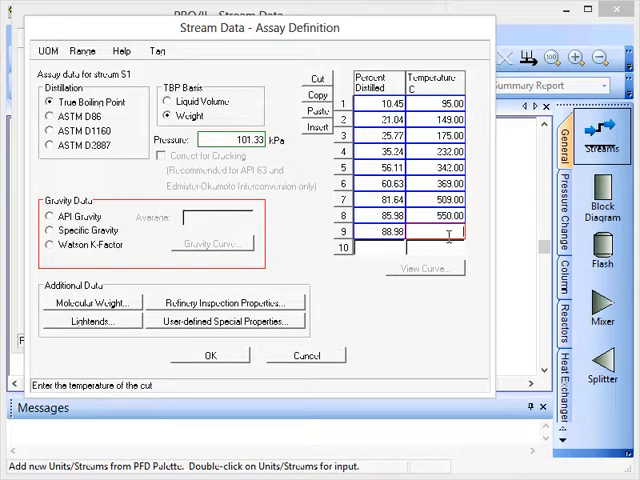
pyautogui.write('585.0')
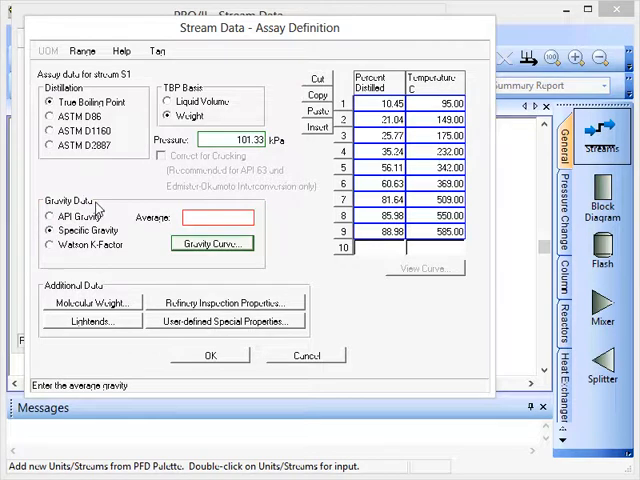
# Enter average specific gravity 0.837 and base the TBP data on liquid volume
pyautogui.write('0.8')
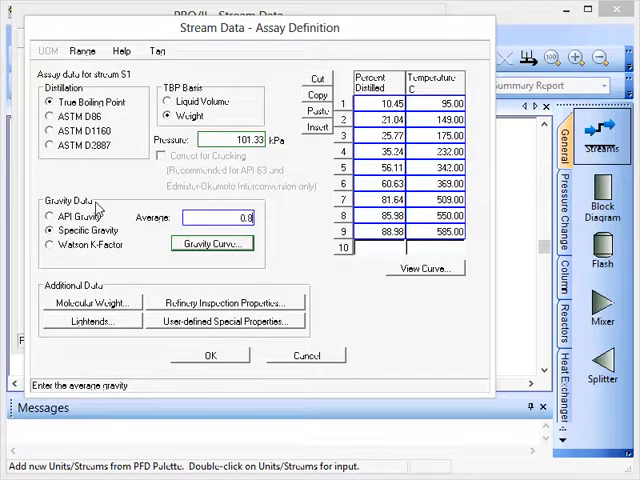
pyautogui.write('0.837')
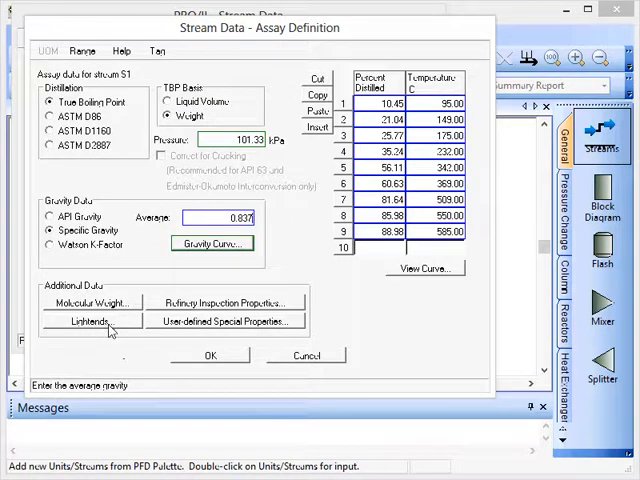
pyautogui.click(168, 100)
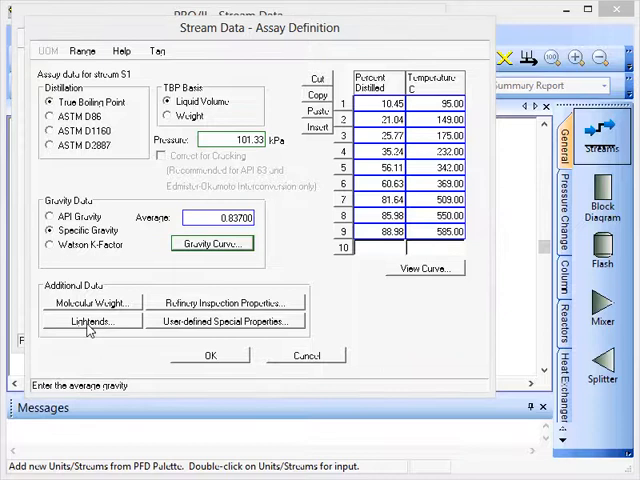
# Dismiss the 'No Components Exist' warning from Lightends and accept the assay definition
pyautogui.click(92, 320)
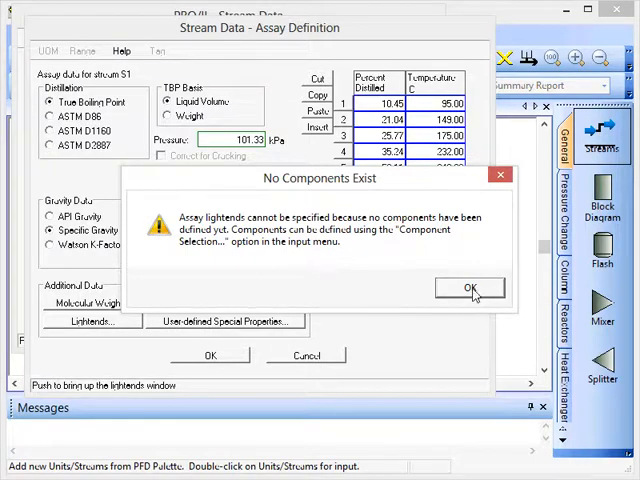
pyautogui.click(468, 288)
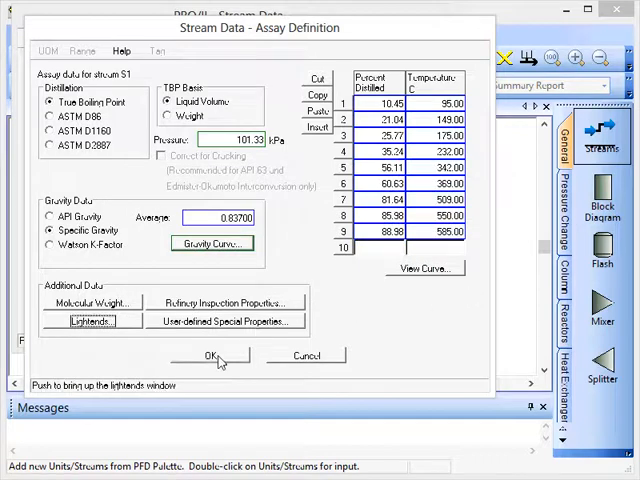
pyautogui.click(208, 356)
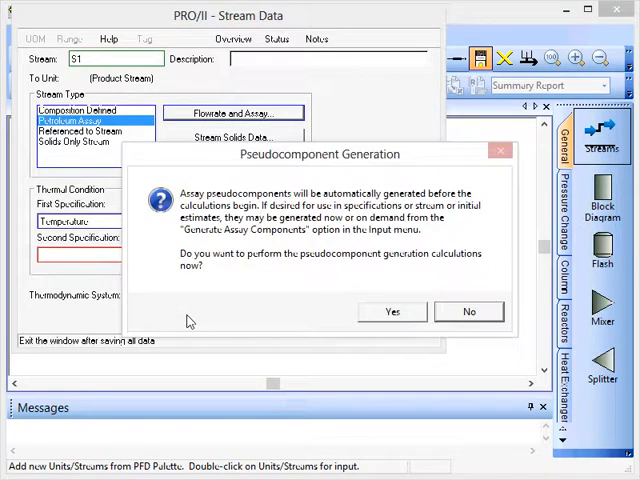
pyautogui.moveTo(248, 300)
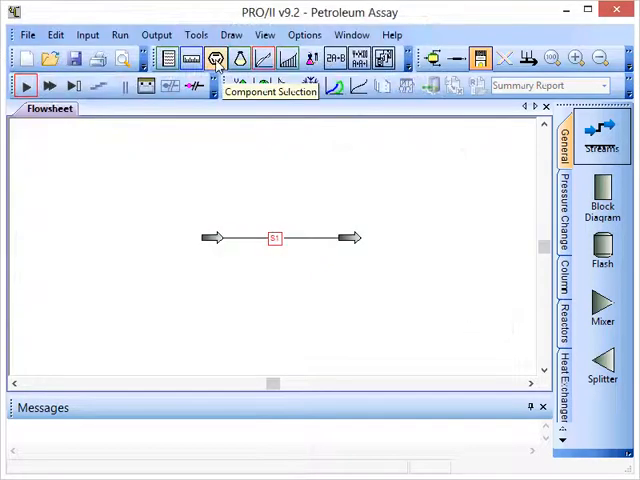
# Add METHANE, ETHANE, PROPANE, BUTANE and PENTANE to the component list and accept it
pyautogui.click(216, 58)
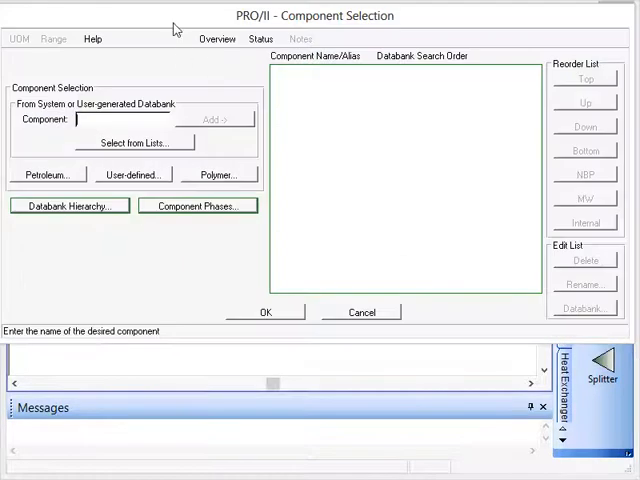
pyautogui.write('METHAN')
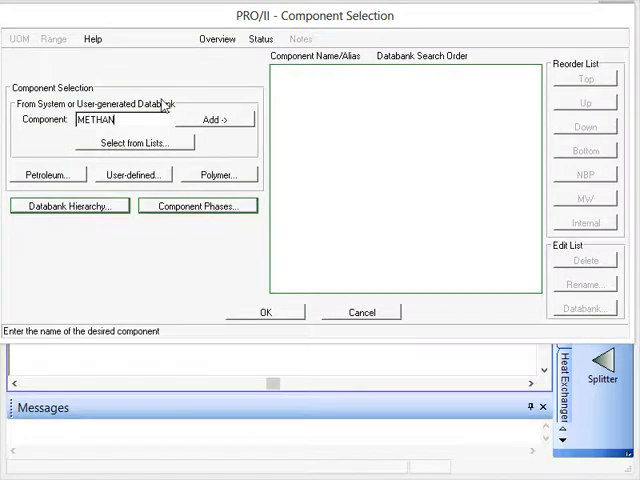
pyautogui.click(216, 118)
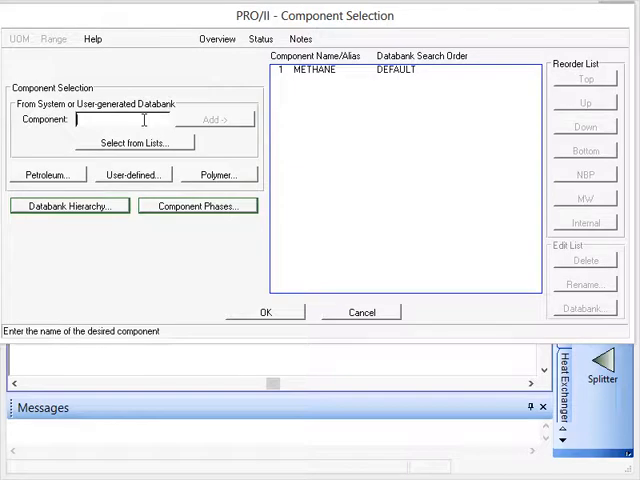
pyautogui.write('ETHANE')
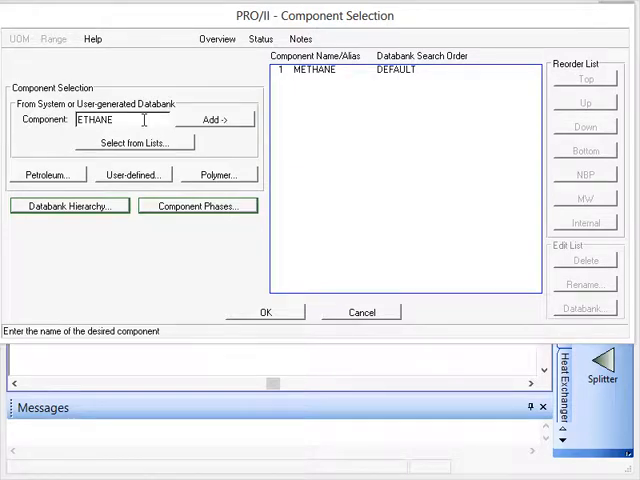
pyautogui.click(220, 118)
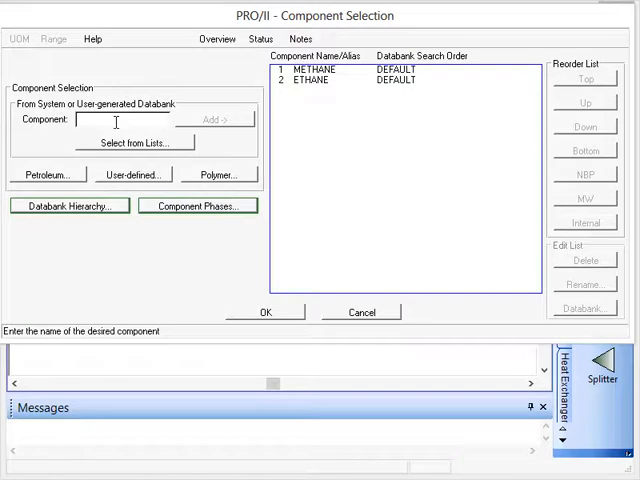
pyautogui.write('PROPANE')
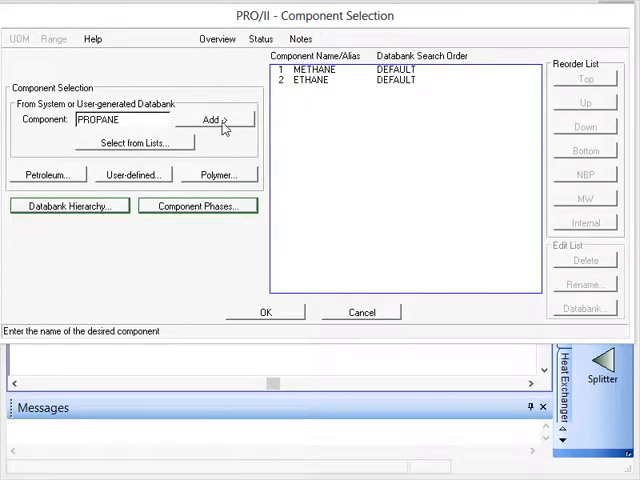
pyautogui.click(212, 120)
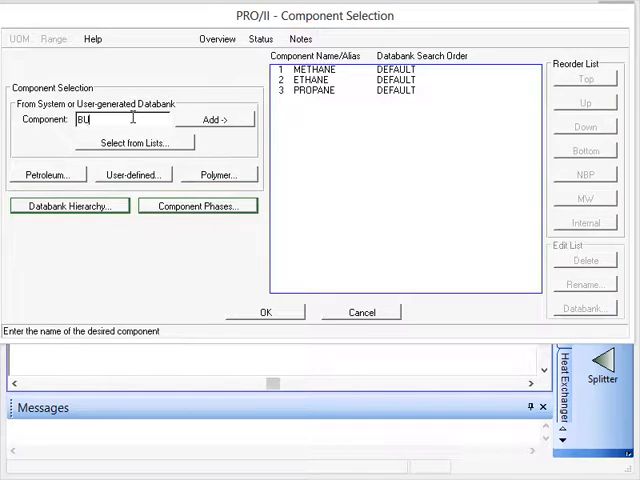
pyautogui.click(214, 116)
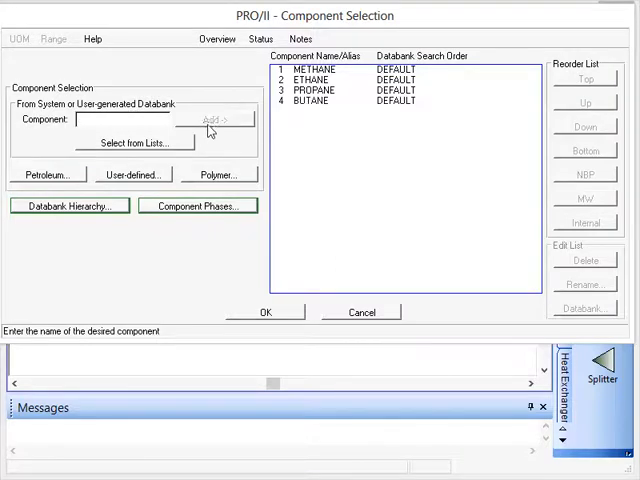
pyautogui.write('PENTA')
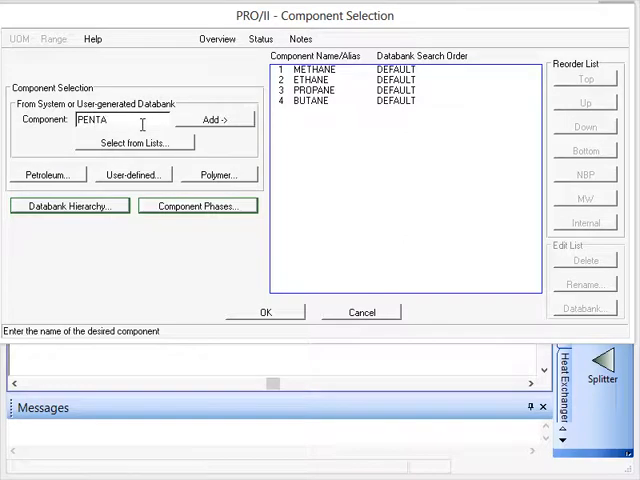
pyautogui.click(216, 118)
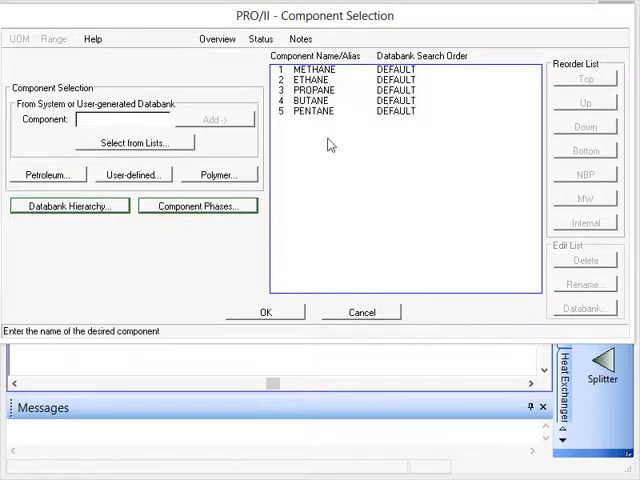
pyautogui.click(266, 312)
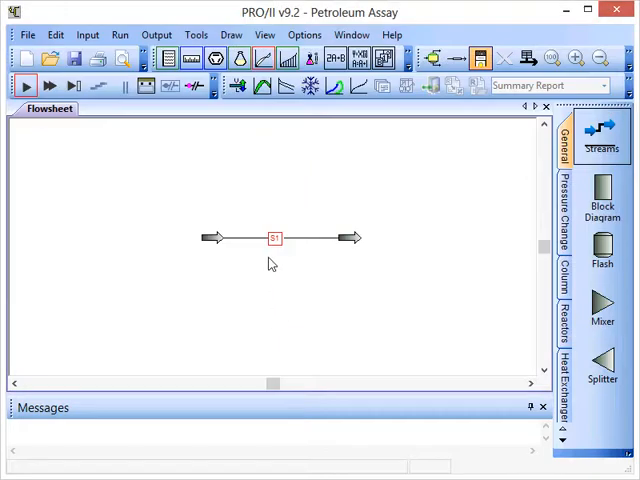
# Reopen S1's assay definition and enable lightends information for the stream
pyautogui.doubleClick(274, 238)
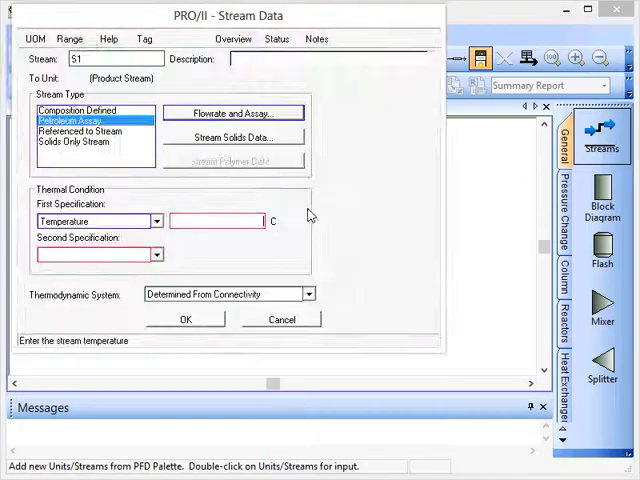
pyautogui.click(232, 112)
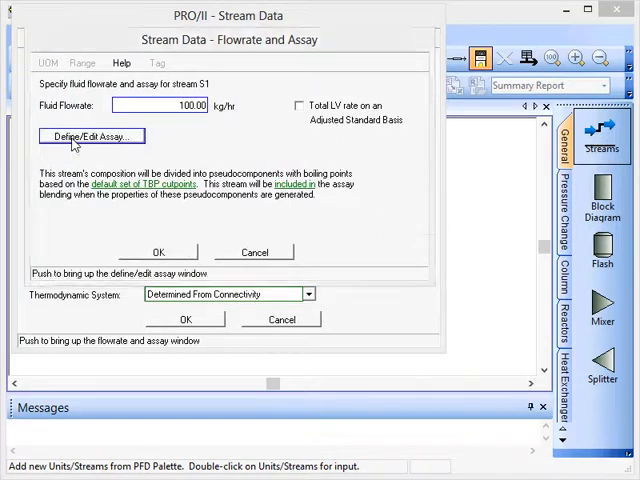
pyautogui.click(92, 136)
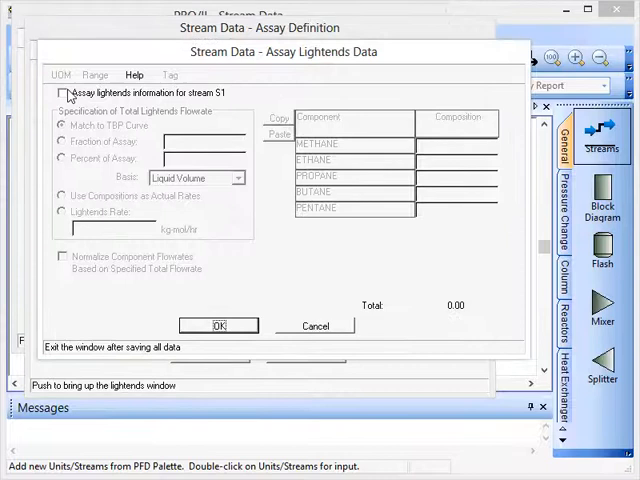
pyautogui.click(62, 92)
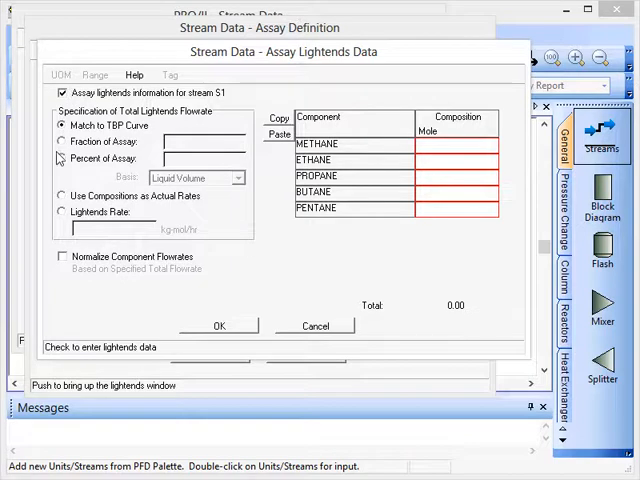
# Set total lightends to 4.69 weight percent of assay and enter methane and ethane 0.87
pyautogui.click(238, 178)
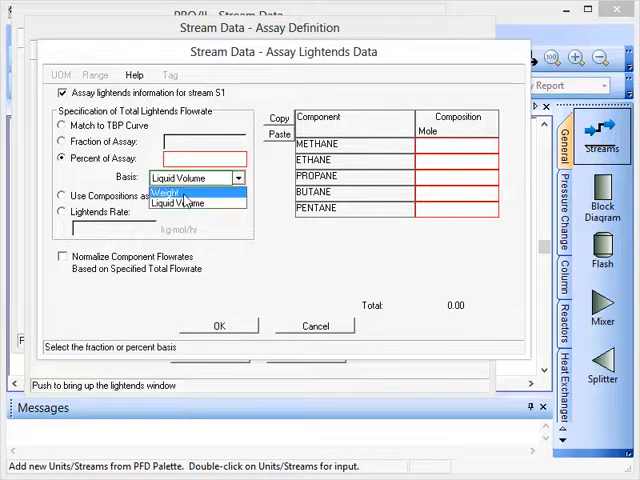
pyautogui.click(172, 192)
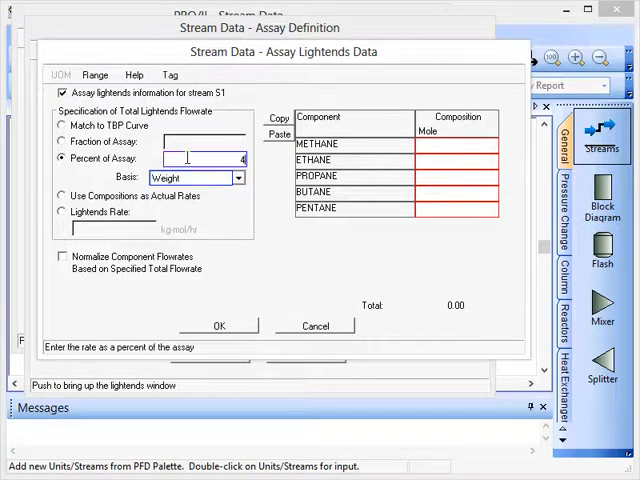
pyautogui.write('4.69')
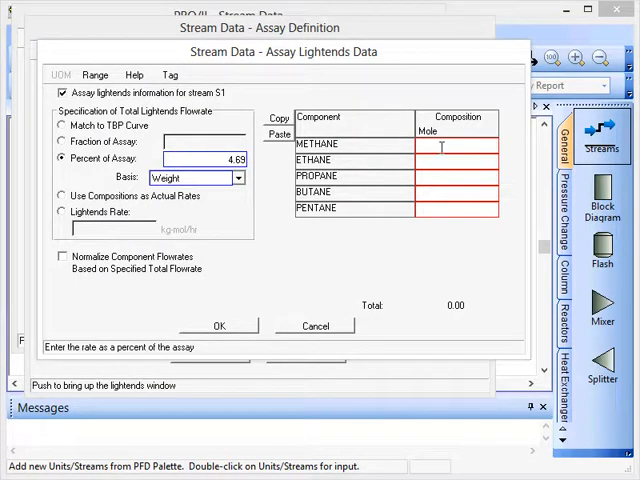
pyautogui.click(456, 144)
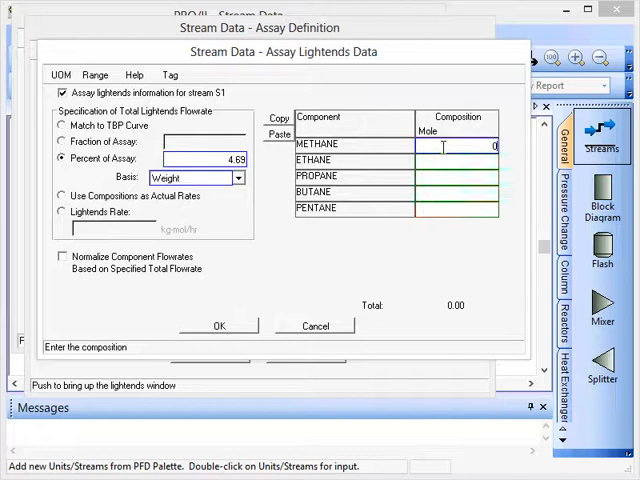
pyautogui.write('0.81')
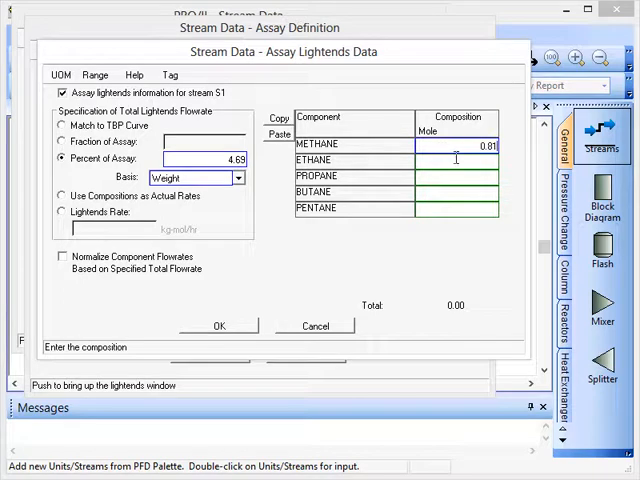
pyautogui.click(456, 160)
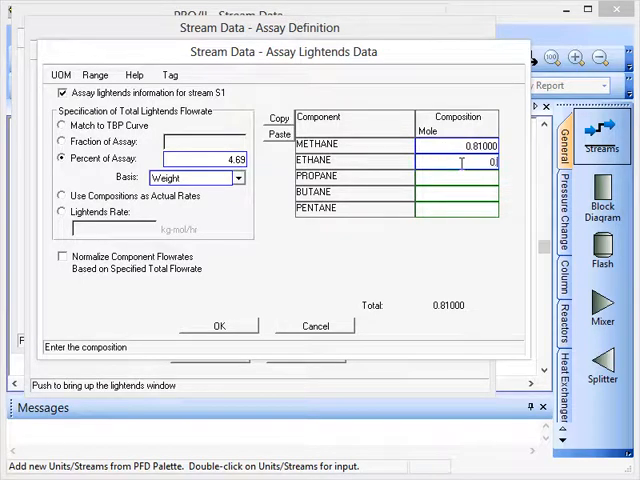
pyautogui.write('0.87000')
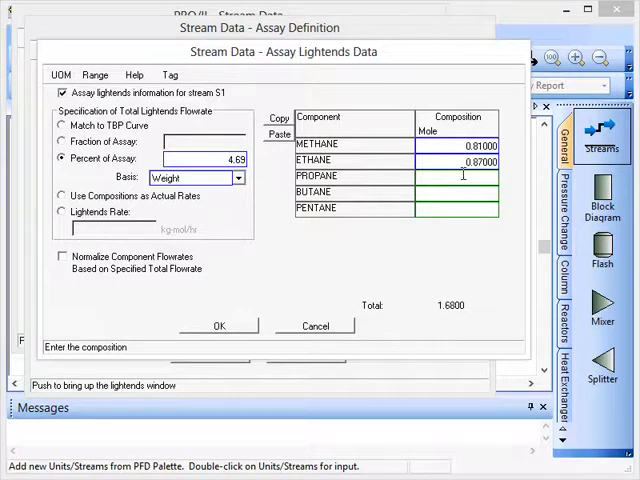
# Enter propane 16.23, butane 40.97 and pentane 41.12 compositions
pyautogui.write('16.23')
pyautogui.write('4')
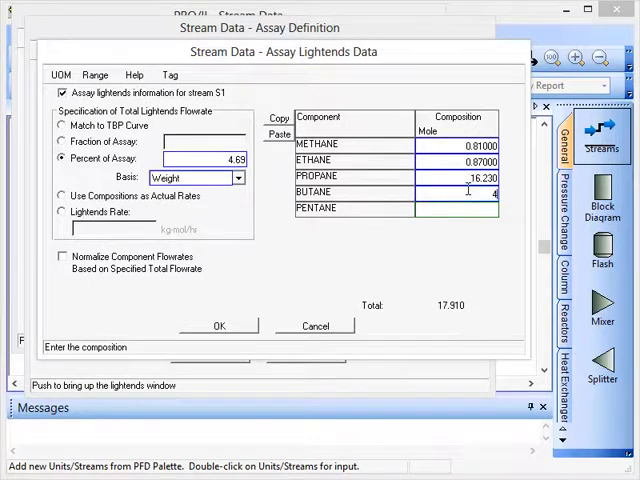
pyautogui.write('0')
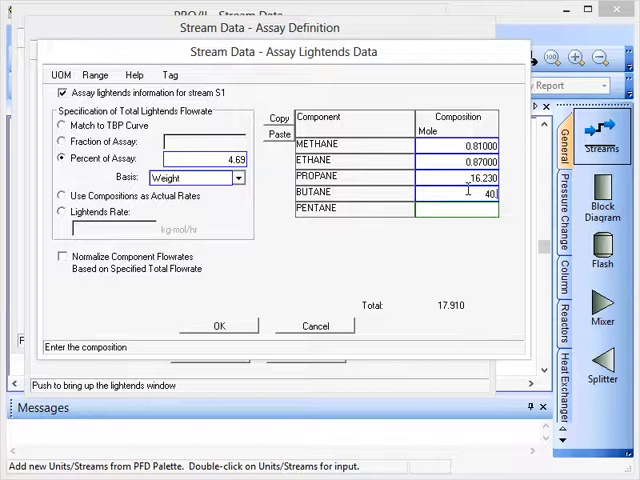
pyautogui.write('40.970')
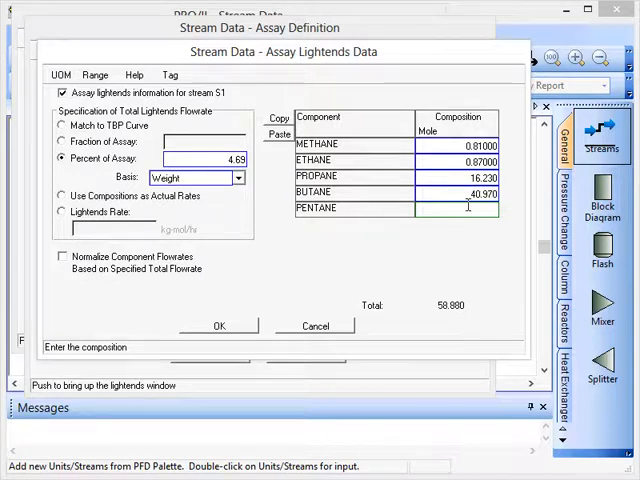
pyautogui.write('41')
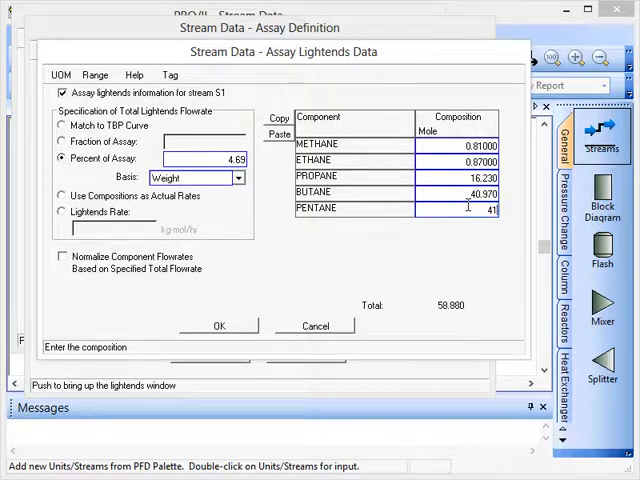
pyautogui.write('41.12')
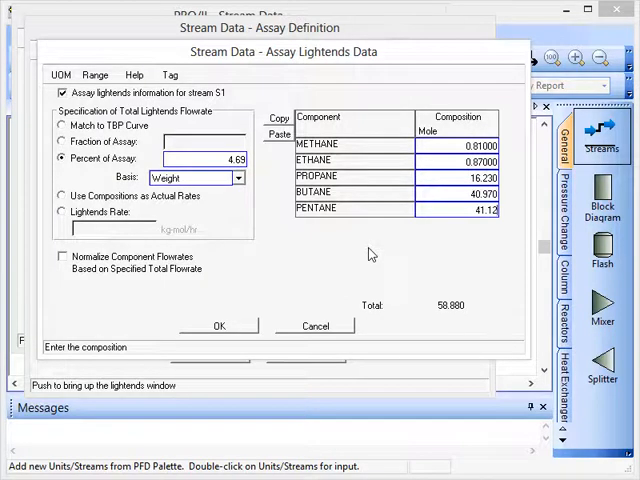
pyautogui.moveTo(376, 170)
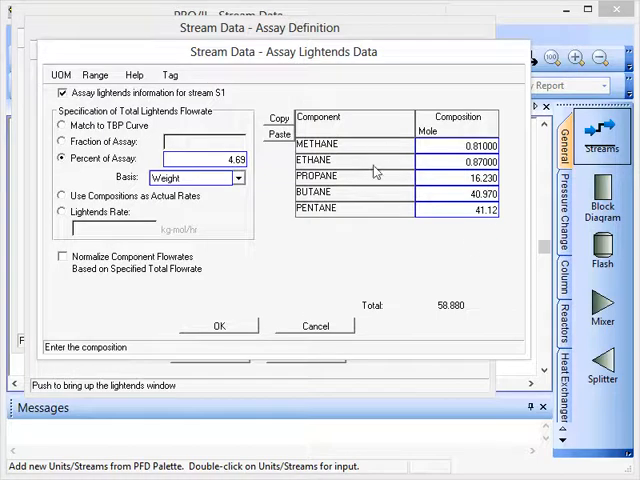
pyautogui.moveTo(468, 132)
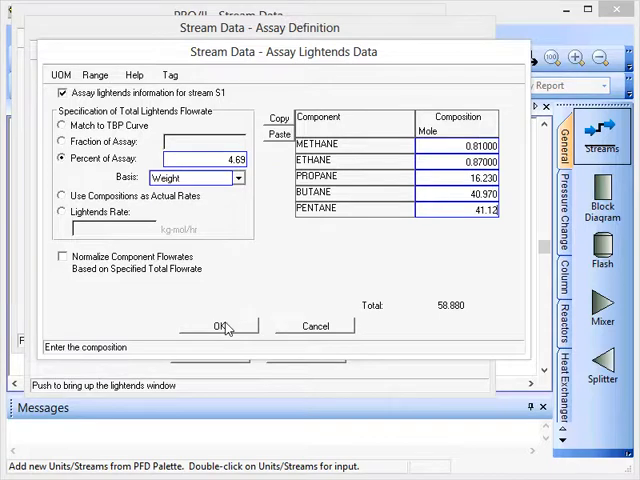
# Accept the lightends, assay and stream data and generate the assay pseudocomponents
pyautogui.click(220, 326)
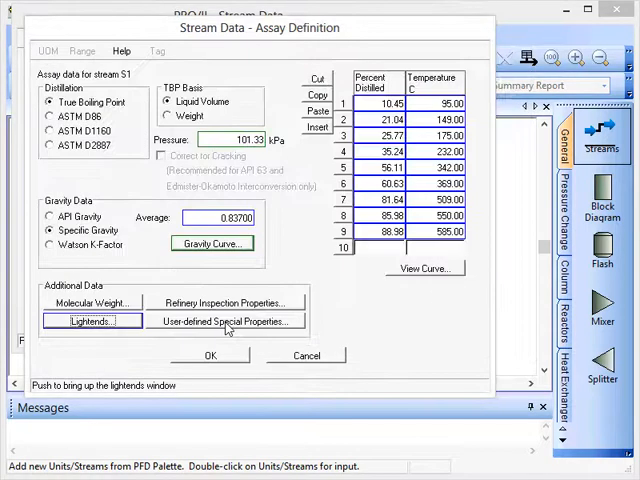
pyautogui.click(208, 356)
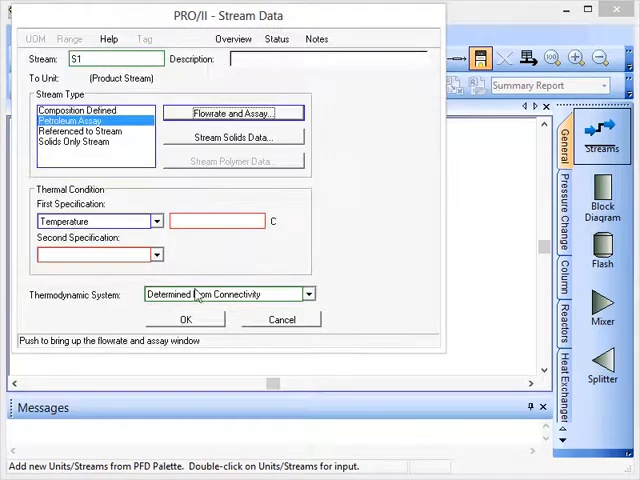
pyautogui.click(184, 320)
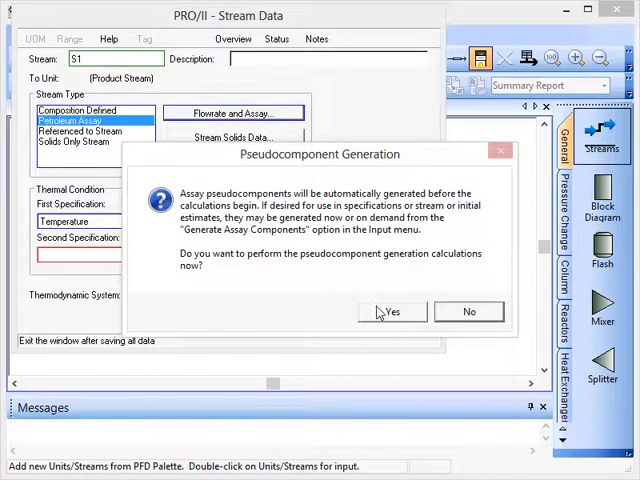
pyautogui.click(390, 312)
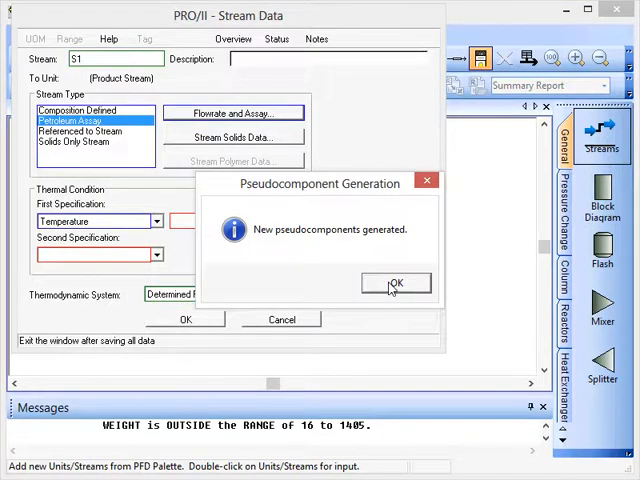
pyautogui.click(396, 284)
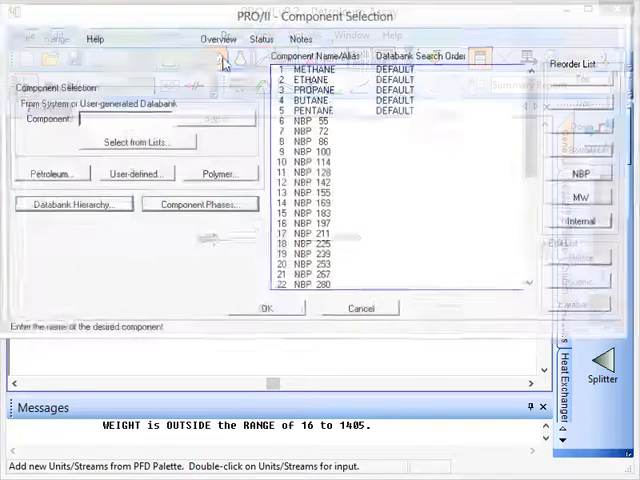
# Review the generated NBP pseudocomponents in the component list and accept it
pyautogui.scroll(-3)
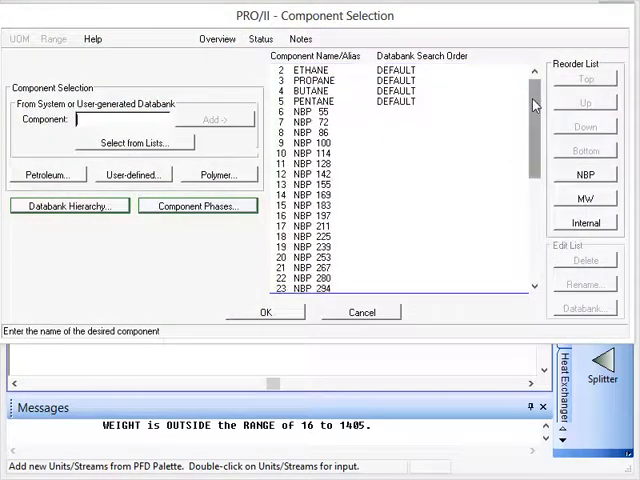
pyautogui.scroll(-3)
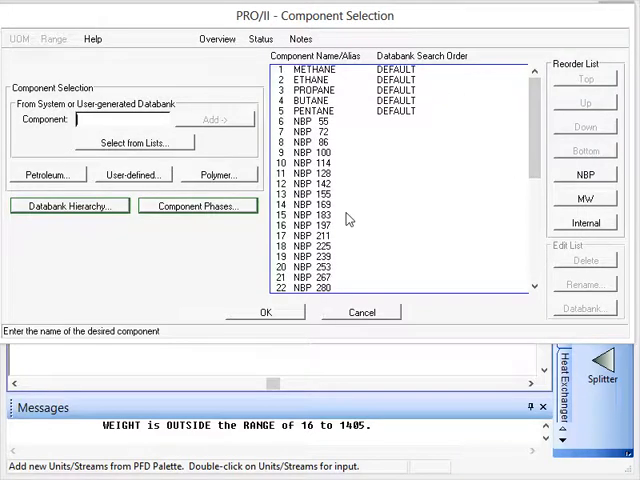
pyautogui.click(264, 312)
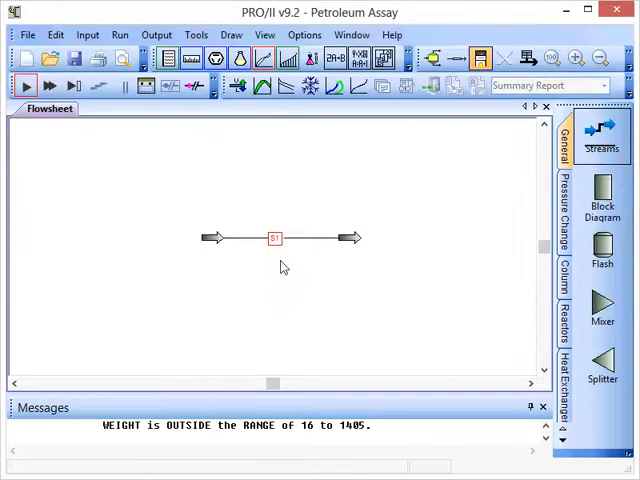
# Plot stream S1's assay curves with input and fitted TBP, component cuts and lightends included
pyautogui.click(274, 238)
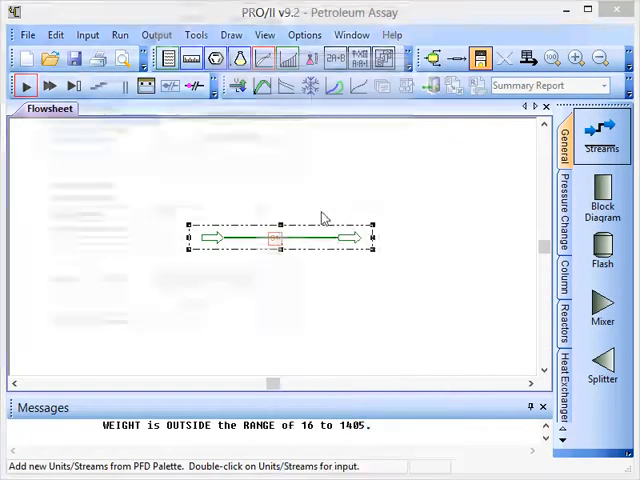
pyautogui.doubleClick(270, 236)
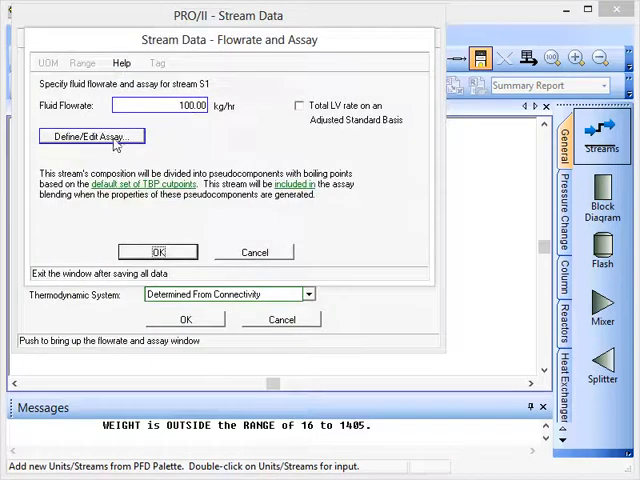
pyautogui.click(92, 136)
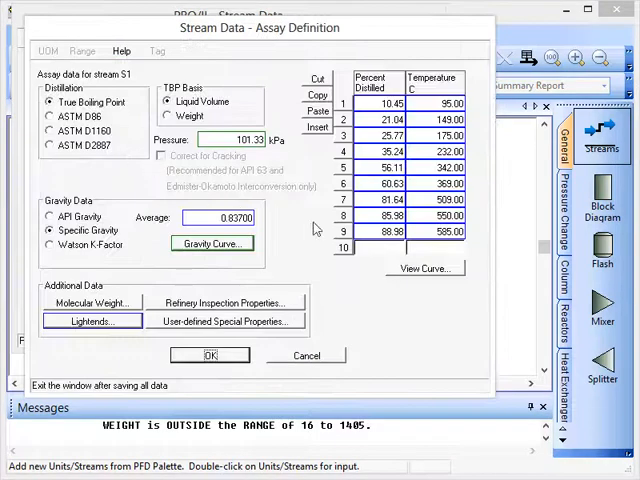
pyautogui.click(424, 268)
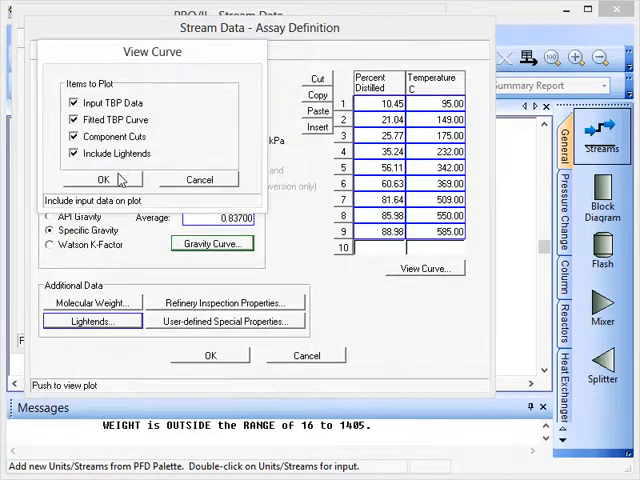
pyautogui.click(104, 180)
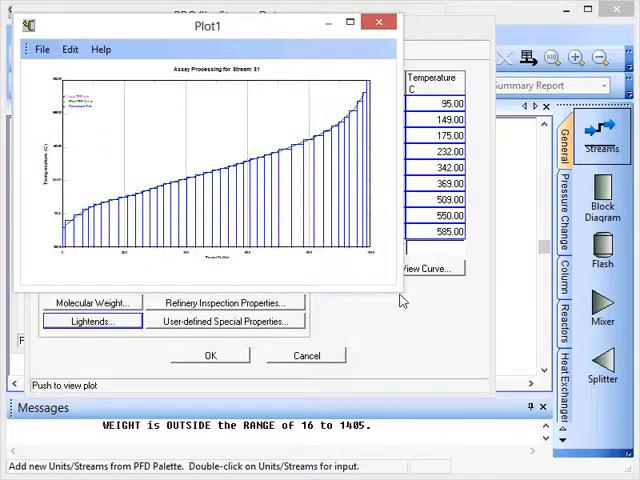
# Maximize the Plot1 window showing S1's assay processing curve
pyautogui.click(348, 24)
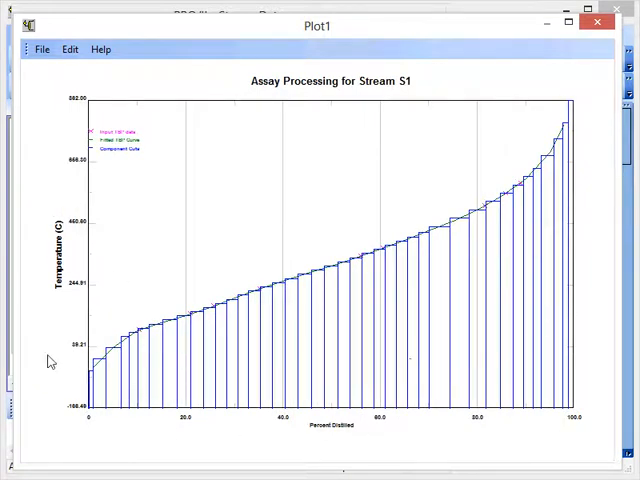
pyautogui.moveTo(540, 196)
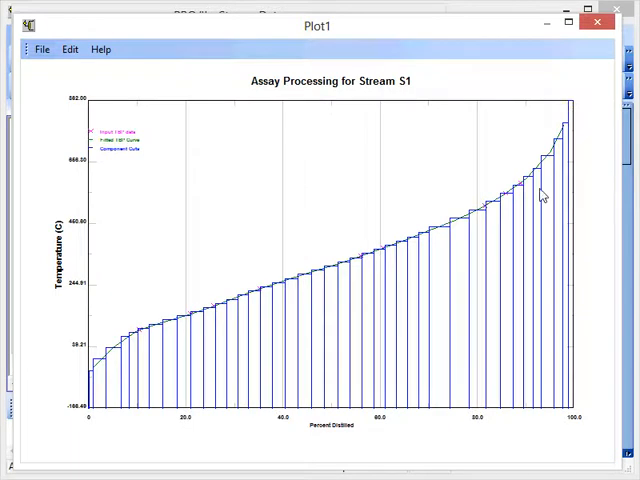